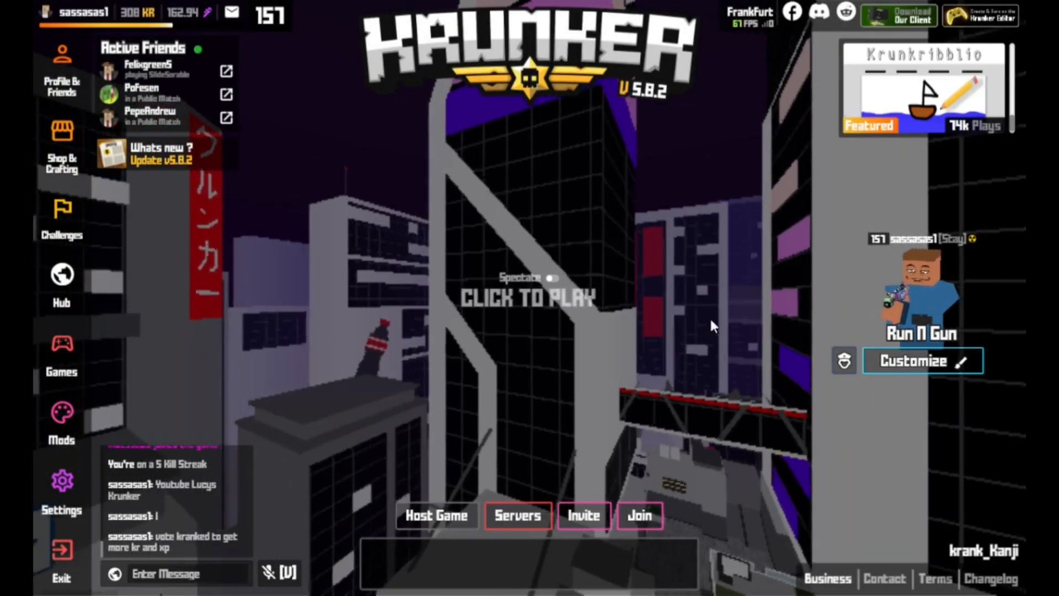
Step: Search 'resolution' and go to 'Change the resolution of the display'
{"action": "left_click", "coordinate": [528, 295]}
{"action": "type", "text": "resolution"}
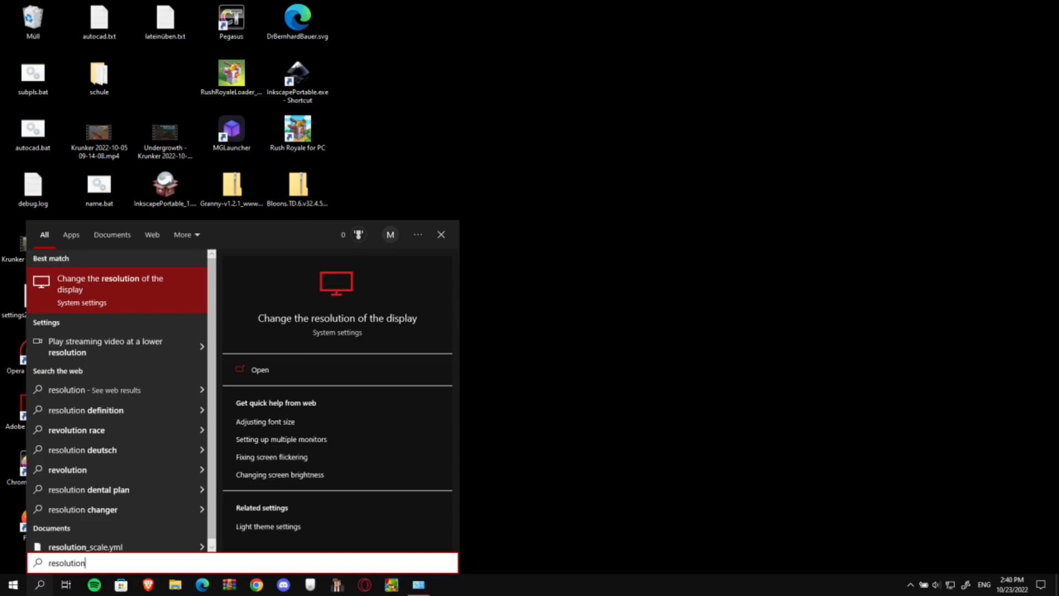
{"action": "left_click", "coordinate": [111, 284]}
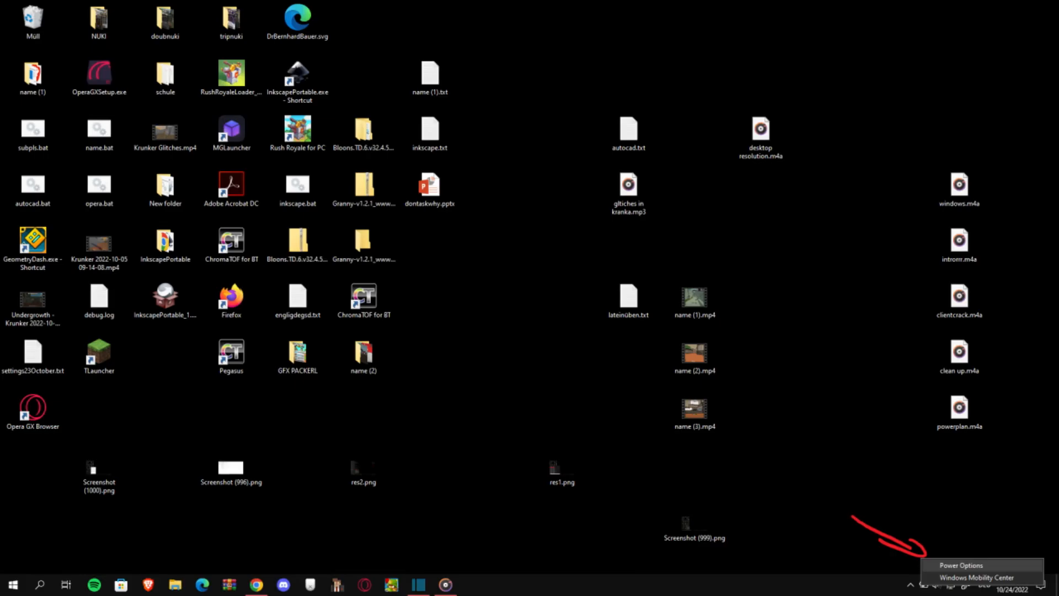
Step: Start a new power plan in Power Options with High performance as its base
{"action": "left_click", "coordinate": [960, 565]}
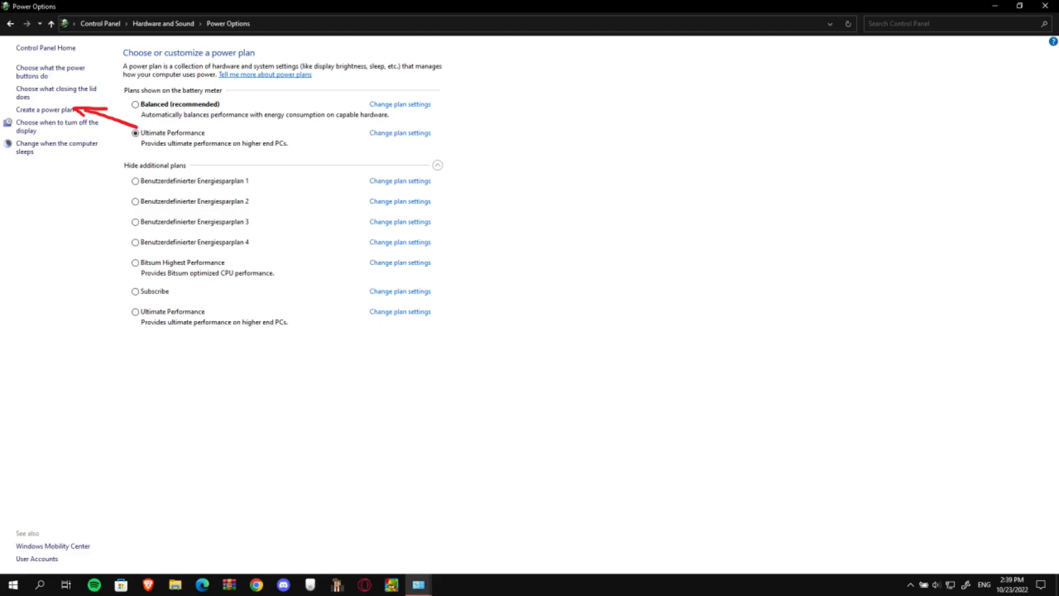
{"action": "left_click", "coordinate": [43, 109]}
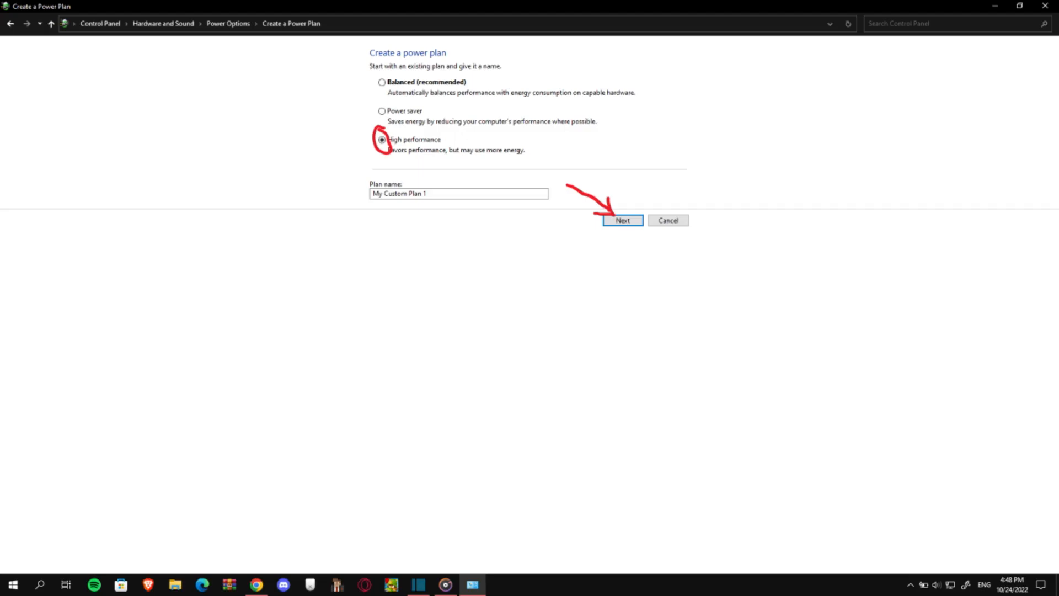
{"action": "left_click", "coordinate": [472, 584]}
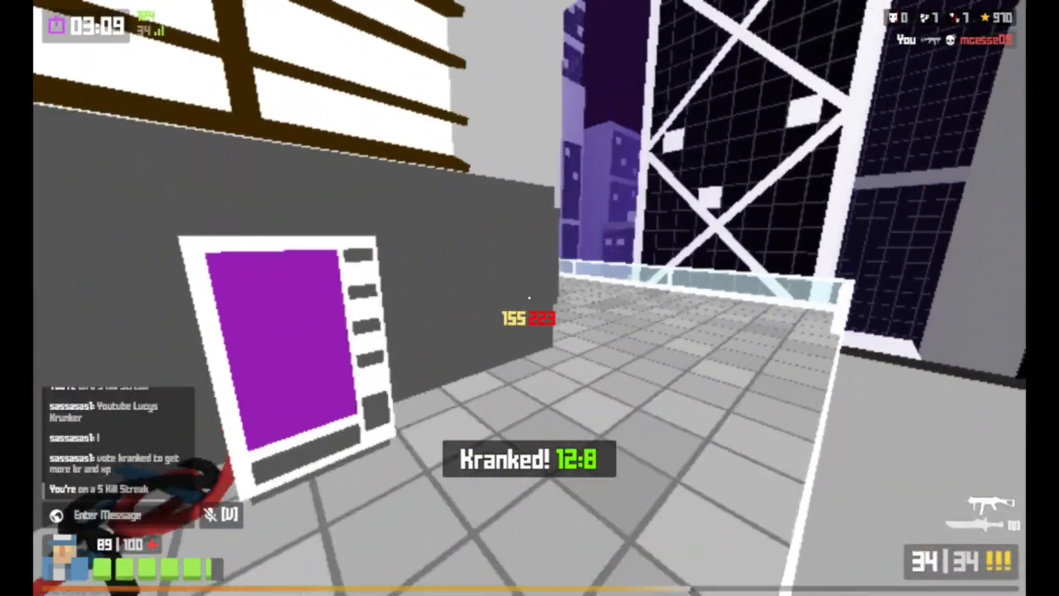
{"action": "mouse_move", "coordinate": [529, 298]}
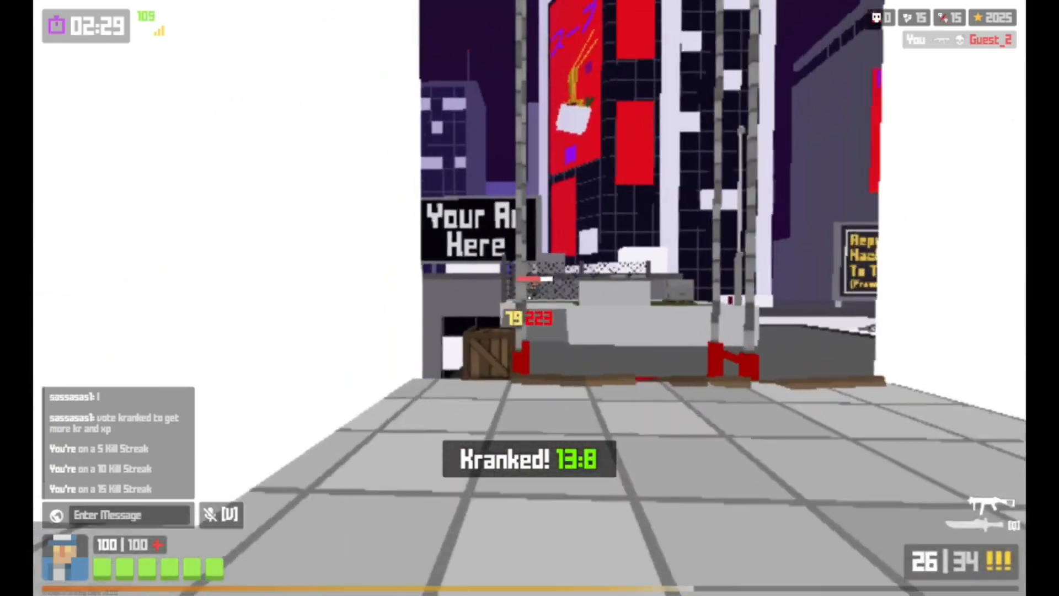
Step: Bring up the Run prompt (Win+R) and enter %temp%
{"action": "key", "text": "Win+r"}
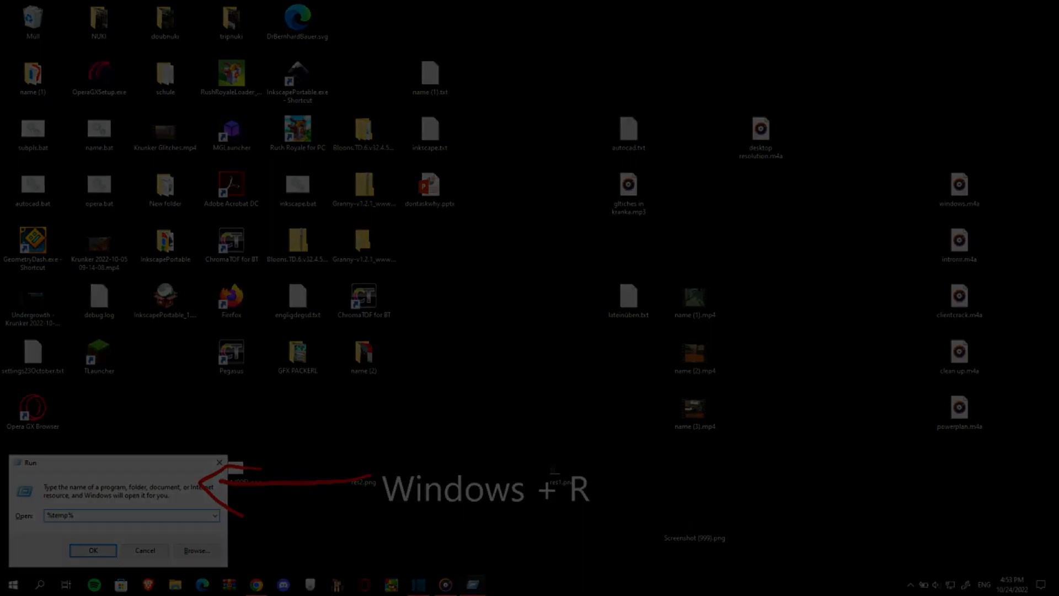
Step: Confirm the Run dialog to open the %temp% folder
{"action": "left_click", "coordinate": [93, 551]}
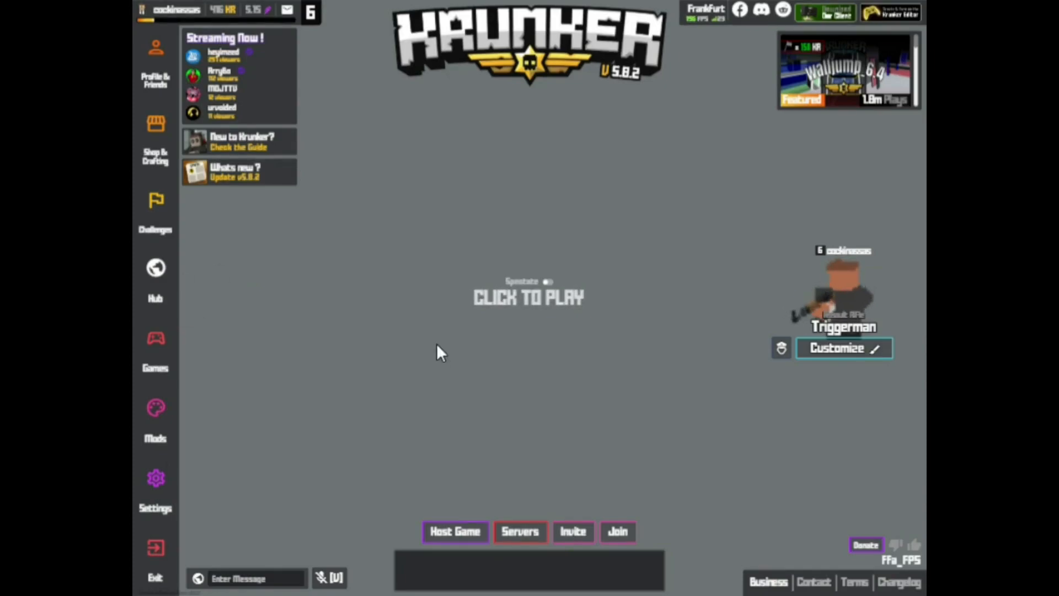
Step: Join a match from the Krunker lobby via 'Click to Play'
{"action": "left_click", "coordinate": [528, 297]}
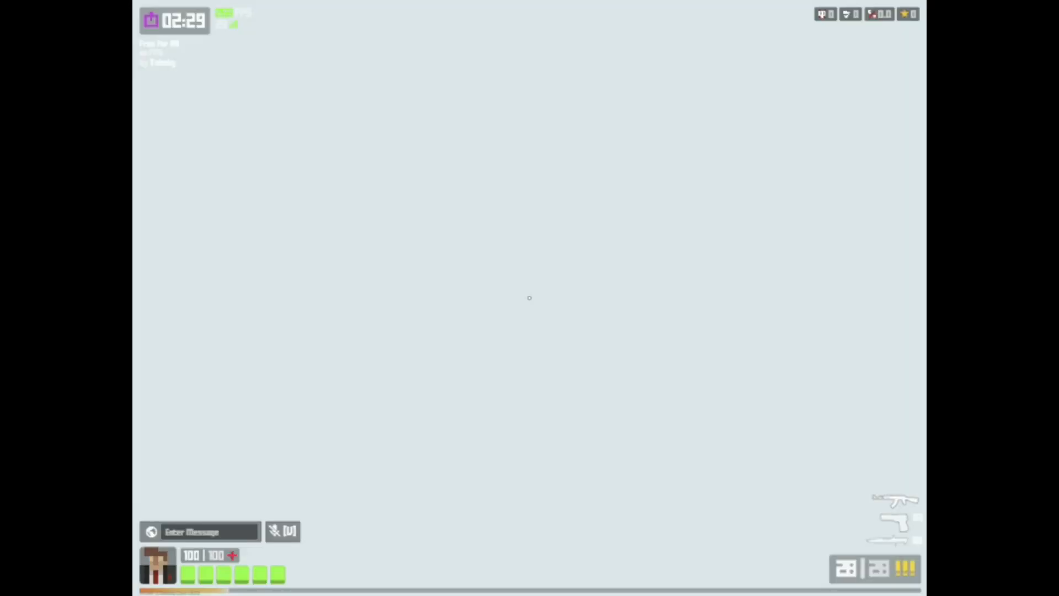